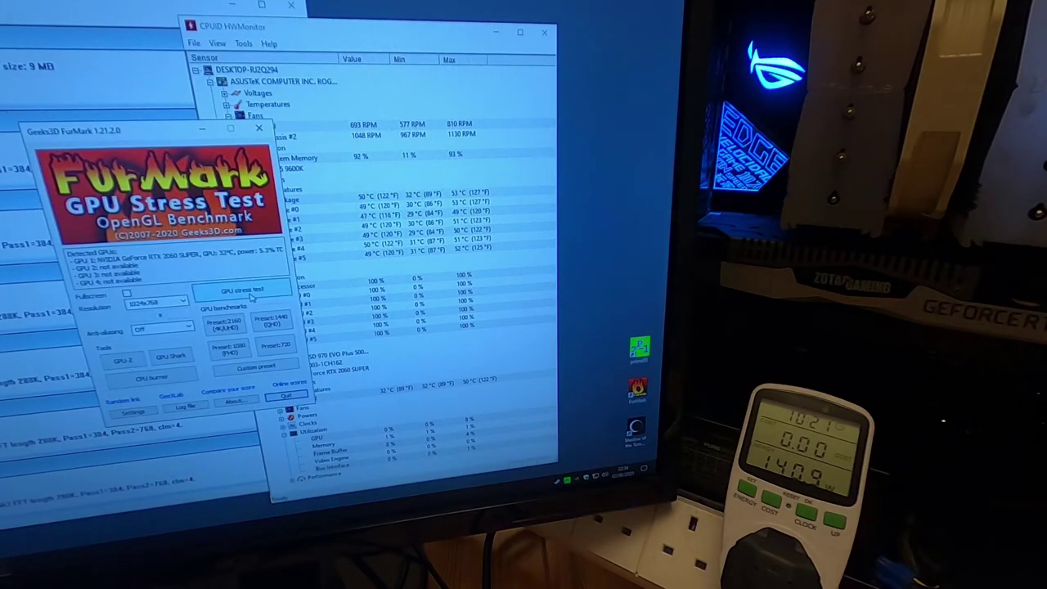
- Launch the GPU stress test so FurMark's caution warning awaits confirmation
left_click(239, 288)
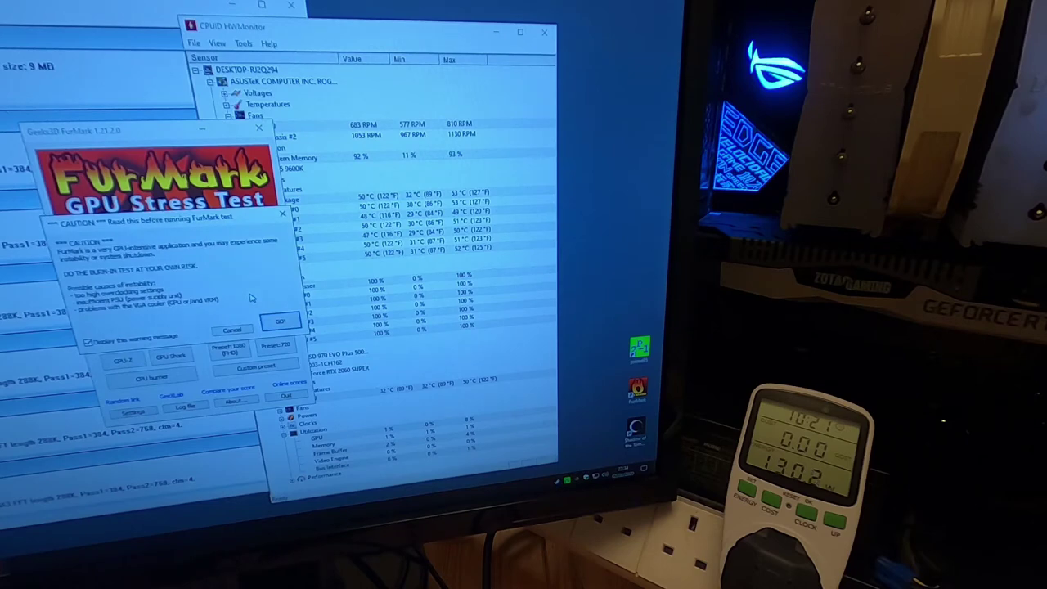